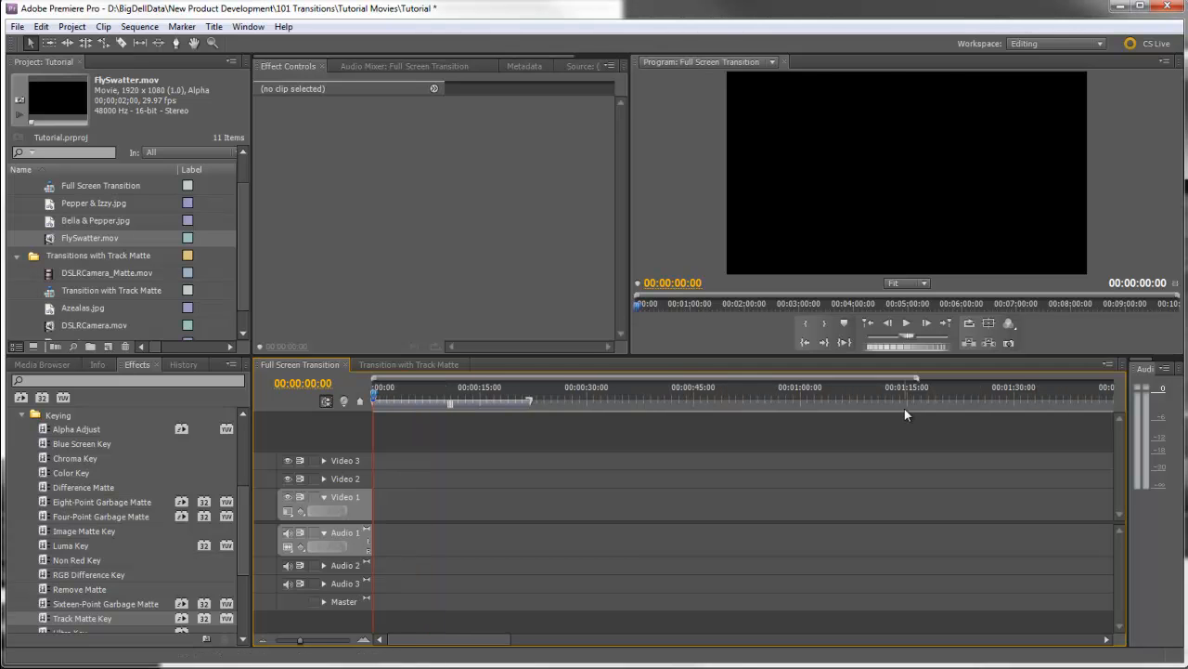
mouse_move(193, 272)
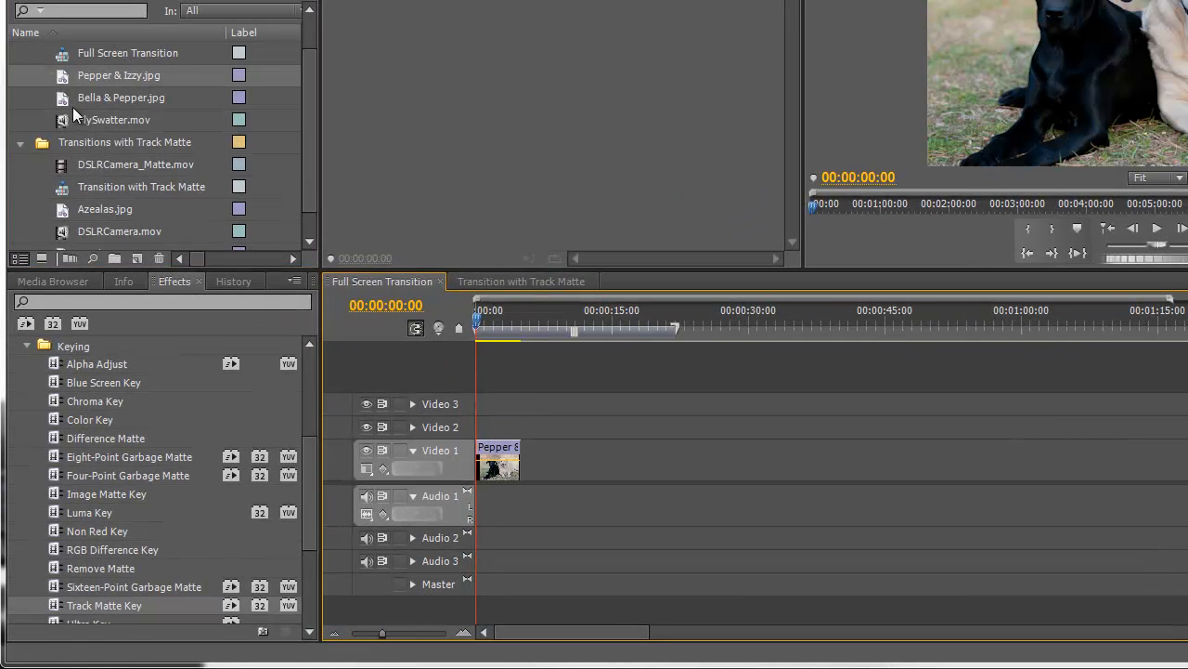
Add Bella & Pepper.jpg to Video 1 right after Pepper & Izzy.jpg.
left_click_drag(120, 97, 543, 460)
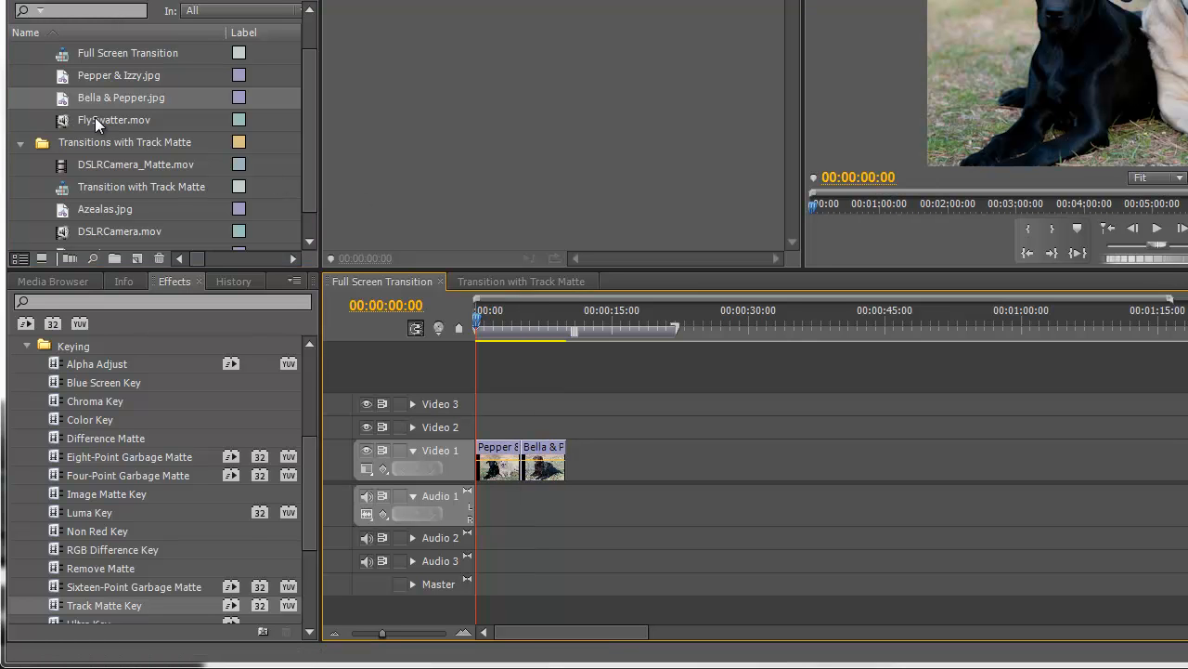
mouse_move(90, 124)
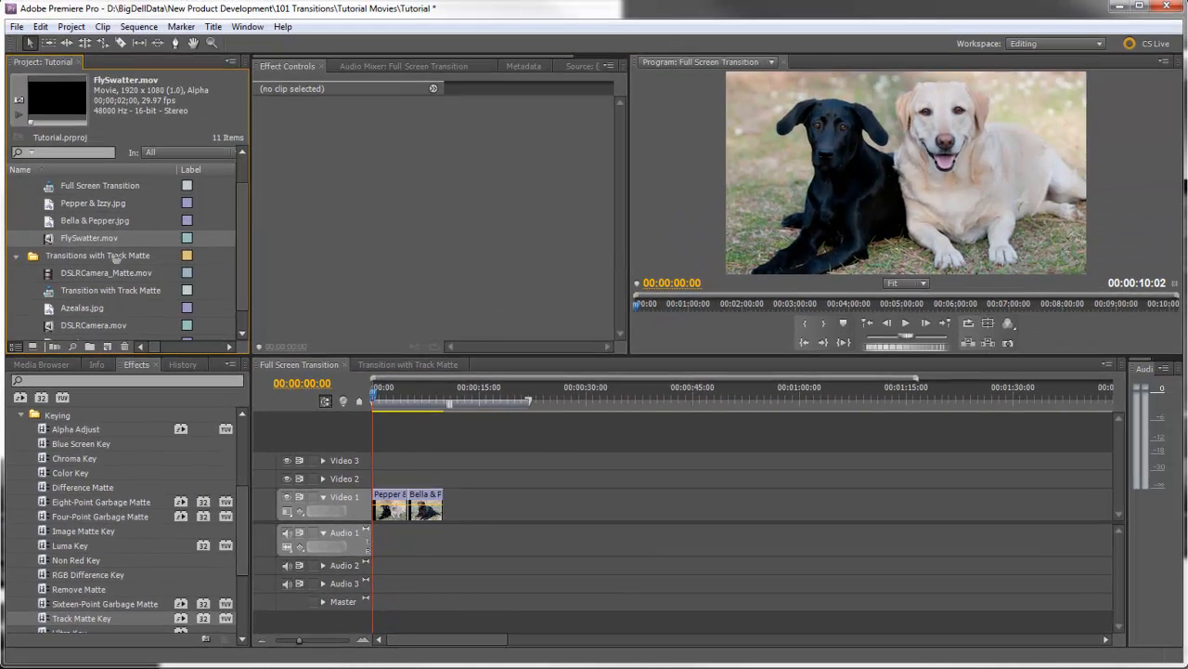
Place FlySwatter.mov on Video 2 and shift it earlier so it straddles the photo cut.
left_click_drag(88, 238, 414, 461)
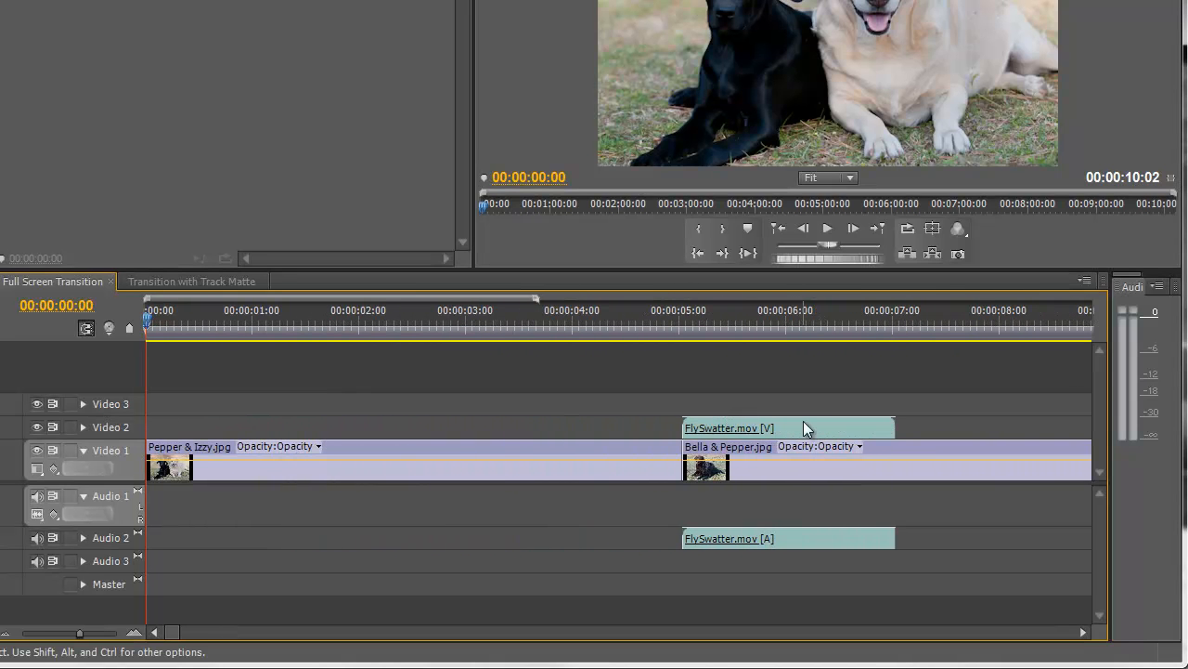
left_click_drag(787, 427, 745, 428)
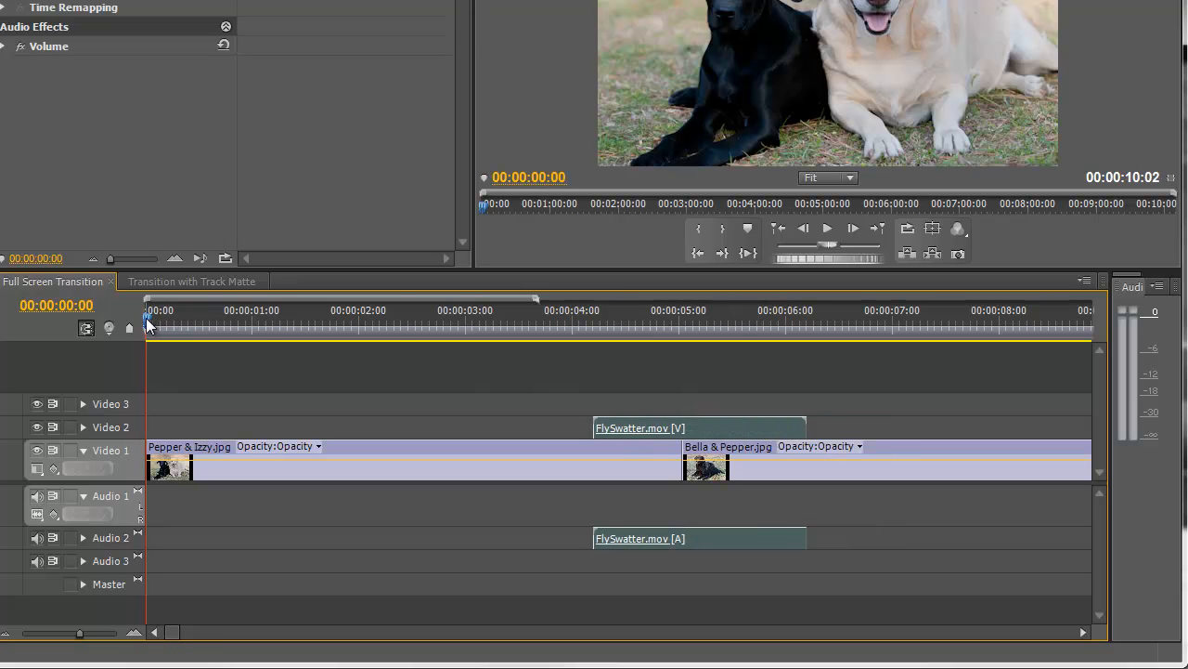
left_click(323, 321)
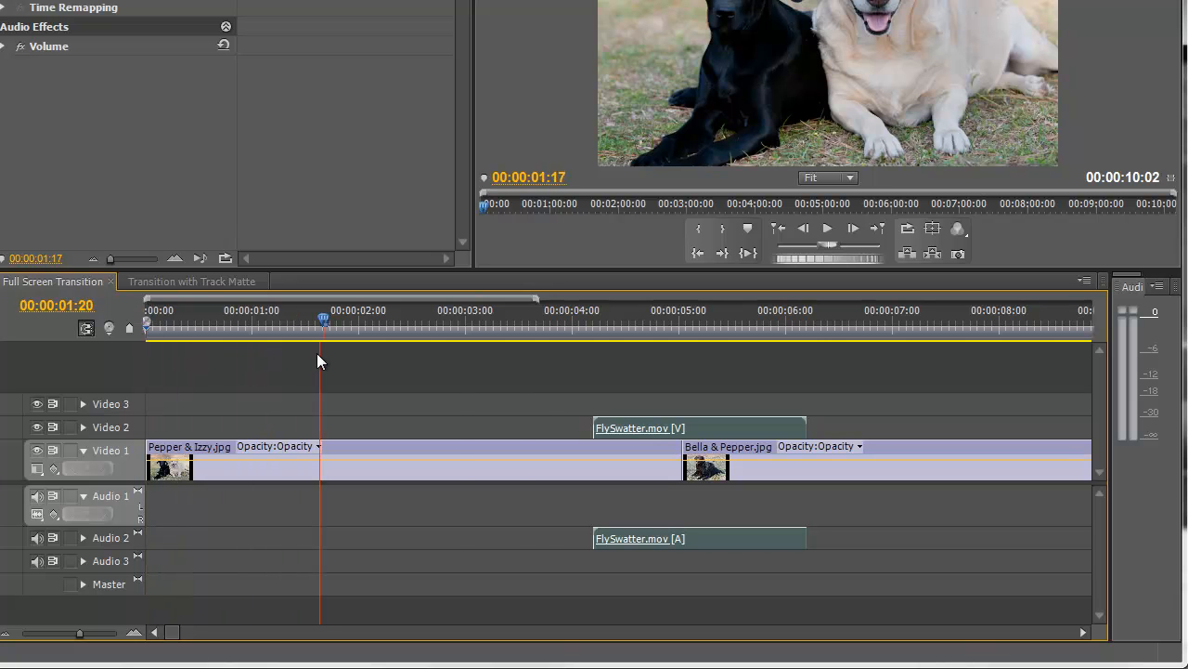
left_click(677, 320)
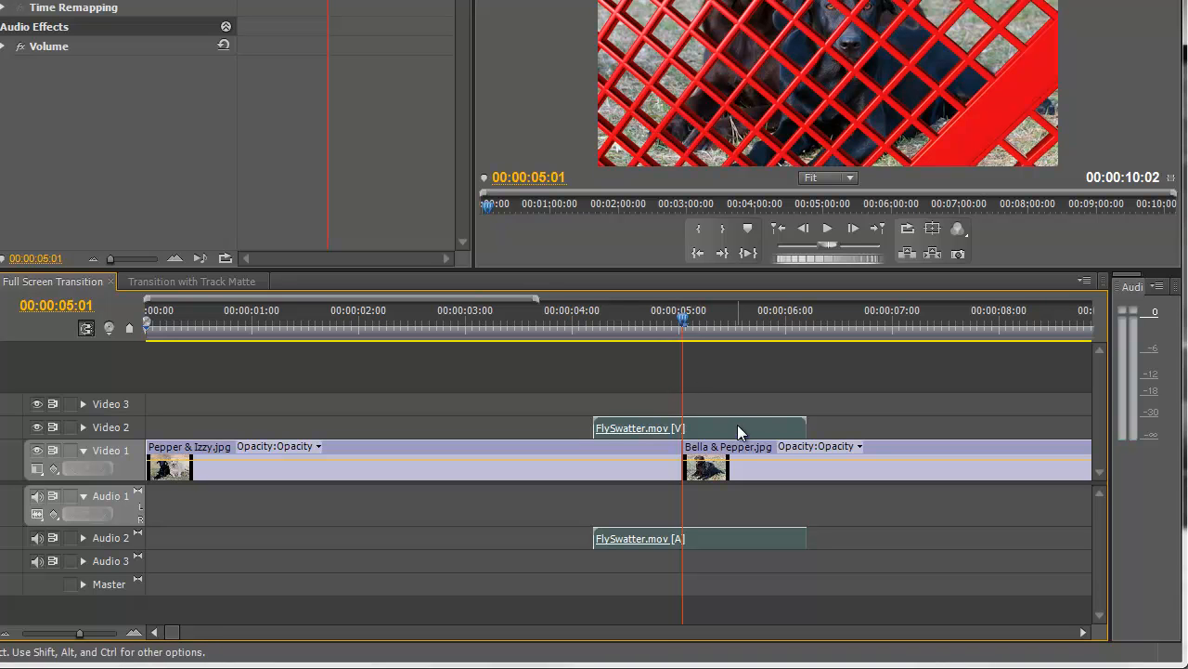
mouse_move(752, 436)
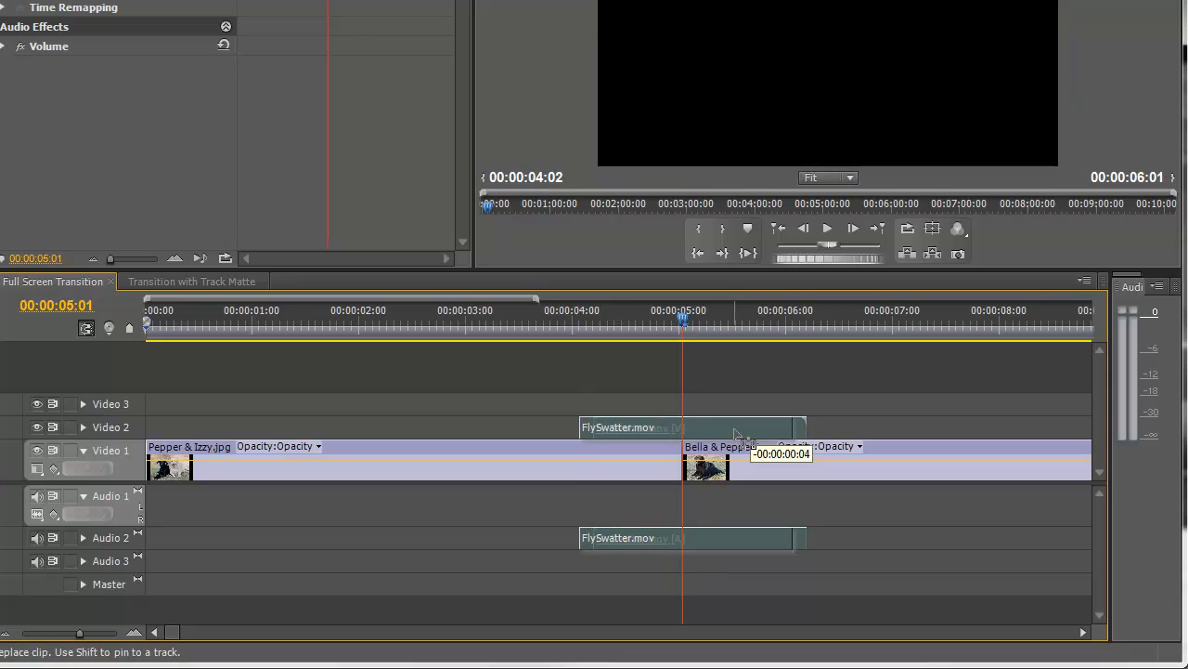
left_click_drag(733, 427, 692, 427)
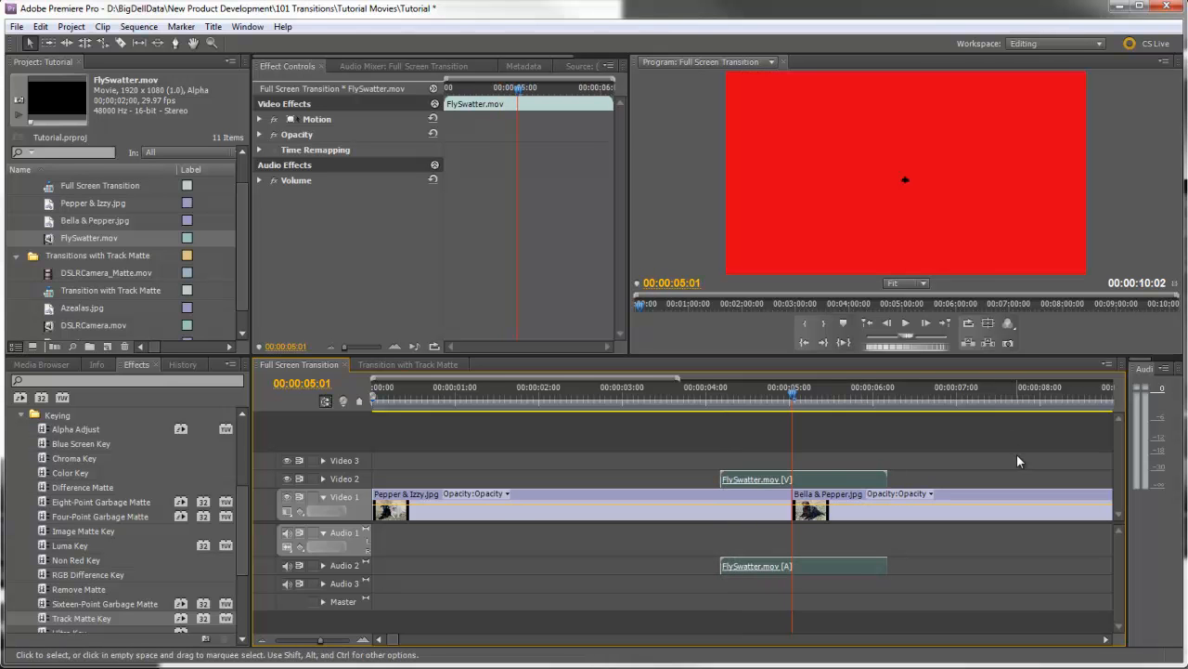
mouse_move(843, 243)
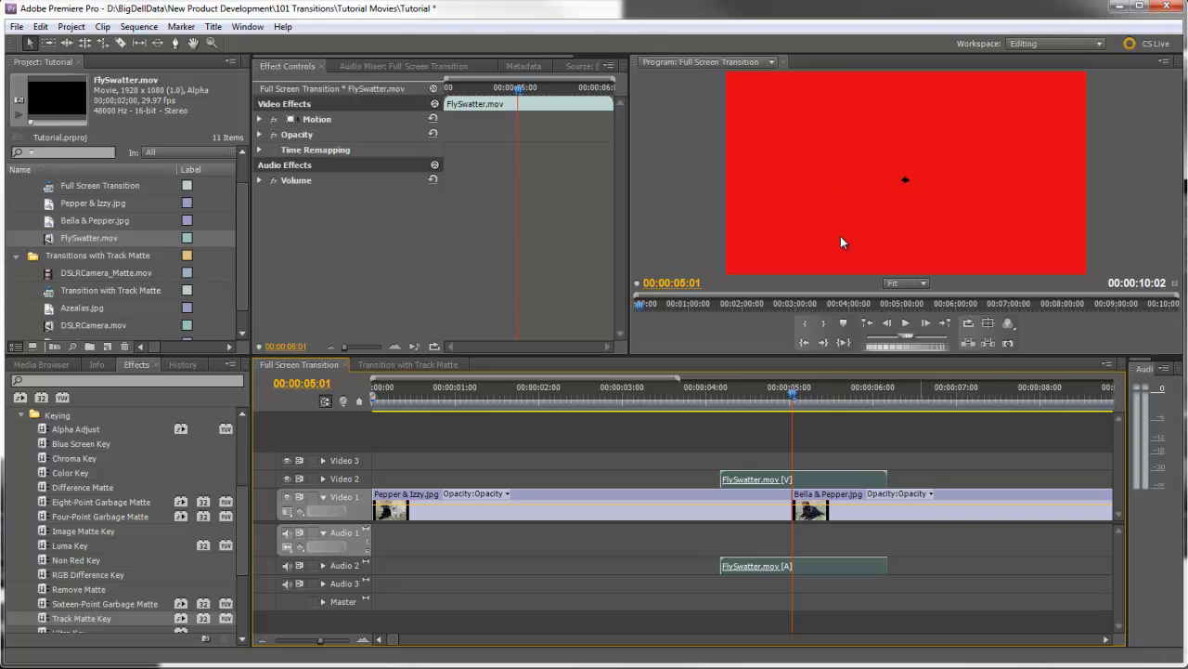
mouse_move(899, 373)
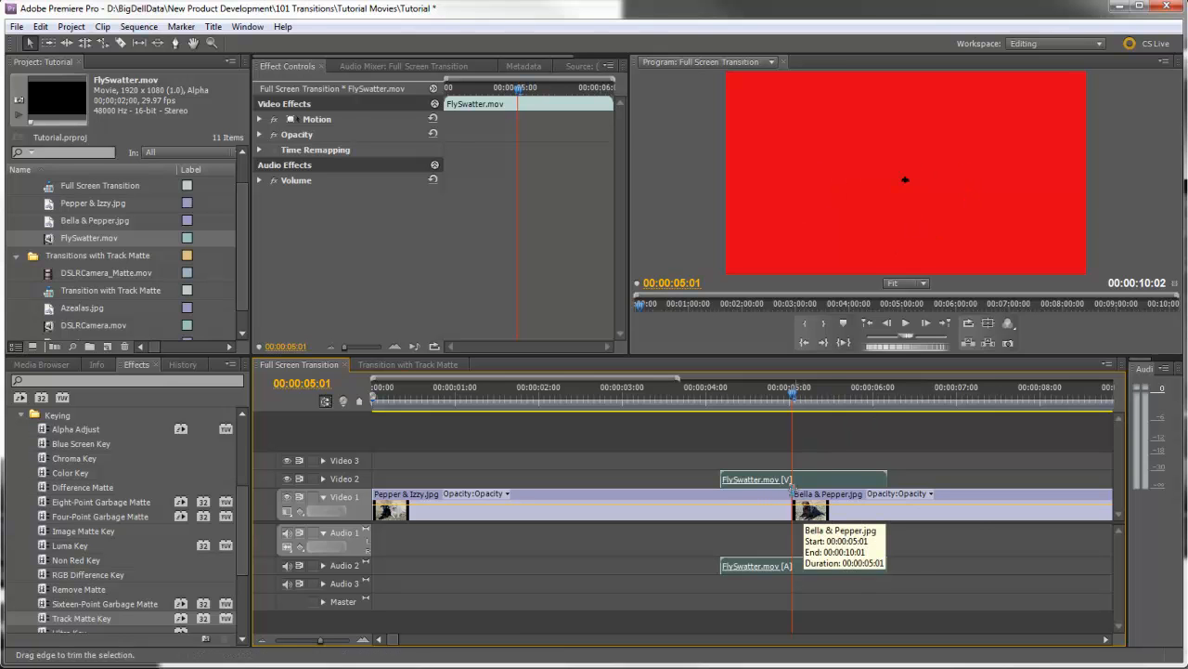
mouse_move(650, 402)
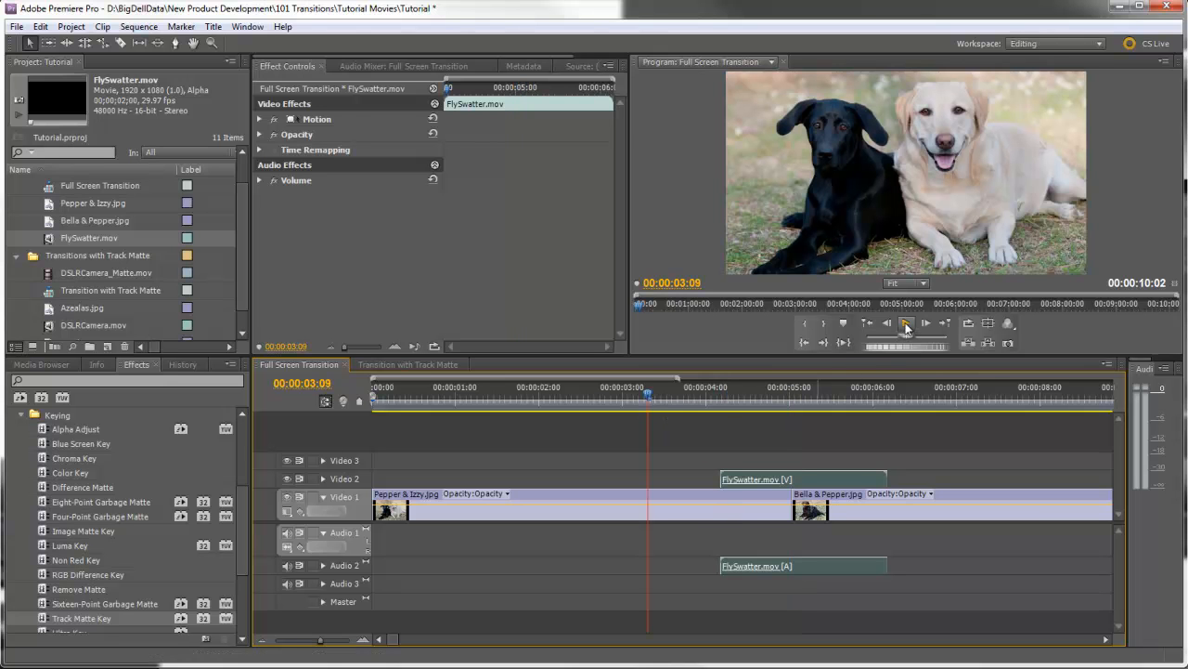
left_click(906, 323)
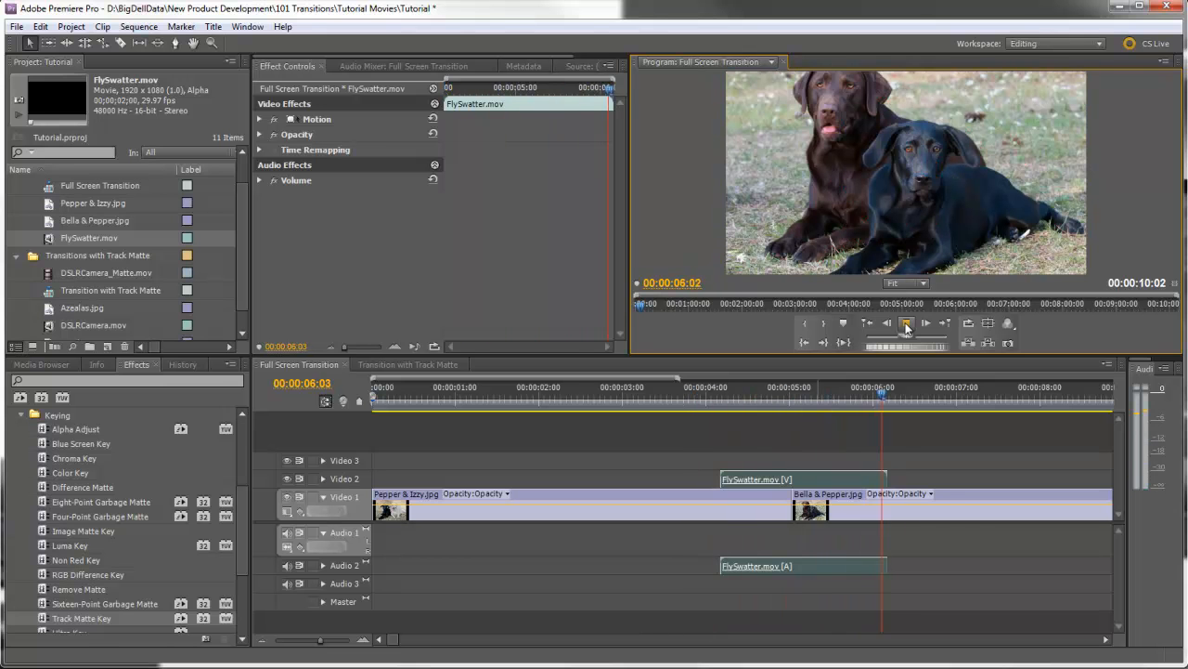
left_click(905, 323)
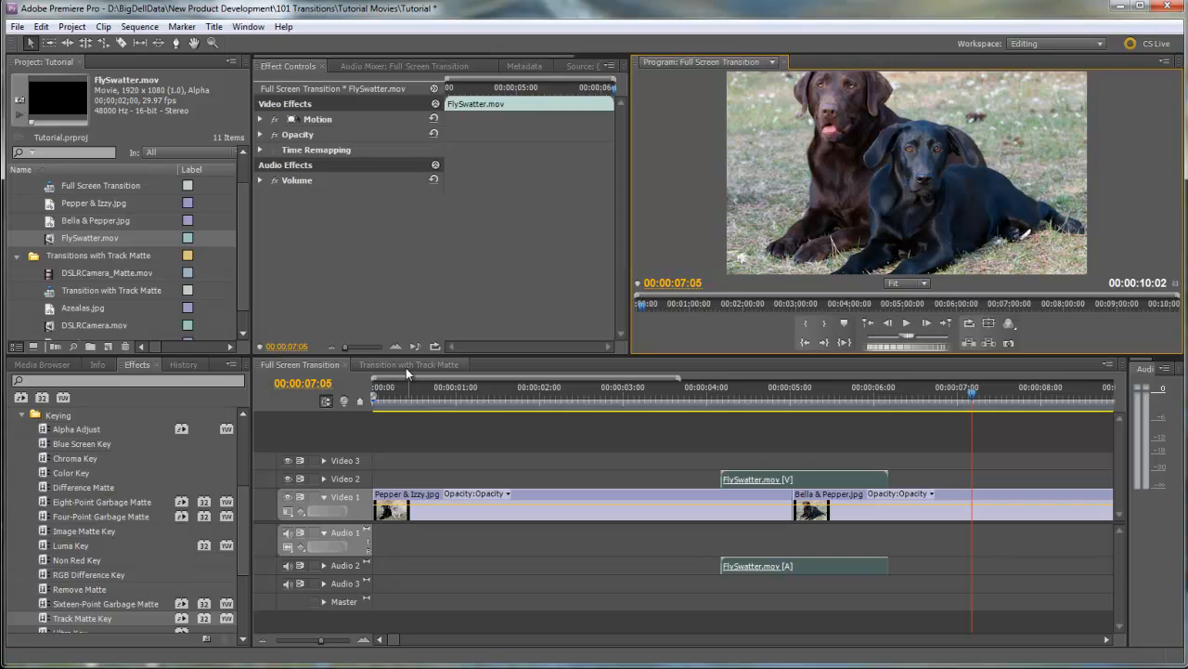
In the Transition with Track Matte sequence, put Gardens.jpg on Video 1 and overlapping Azealas.jpg on Video 2.
left_click(409, 364)
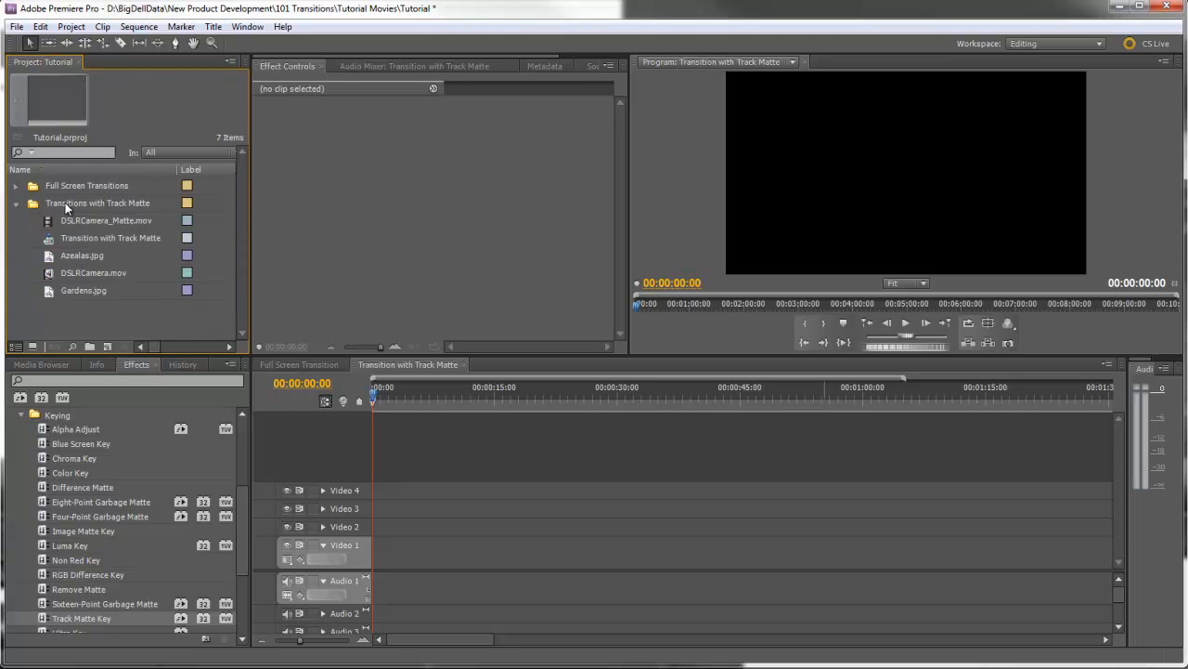
mouse_move(118, 297)
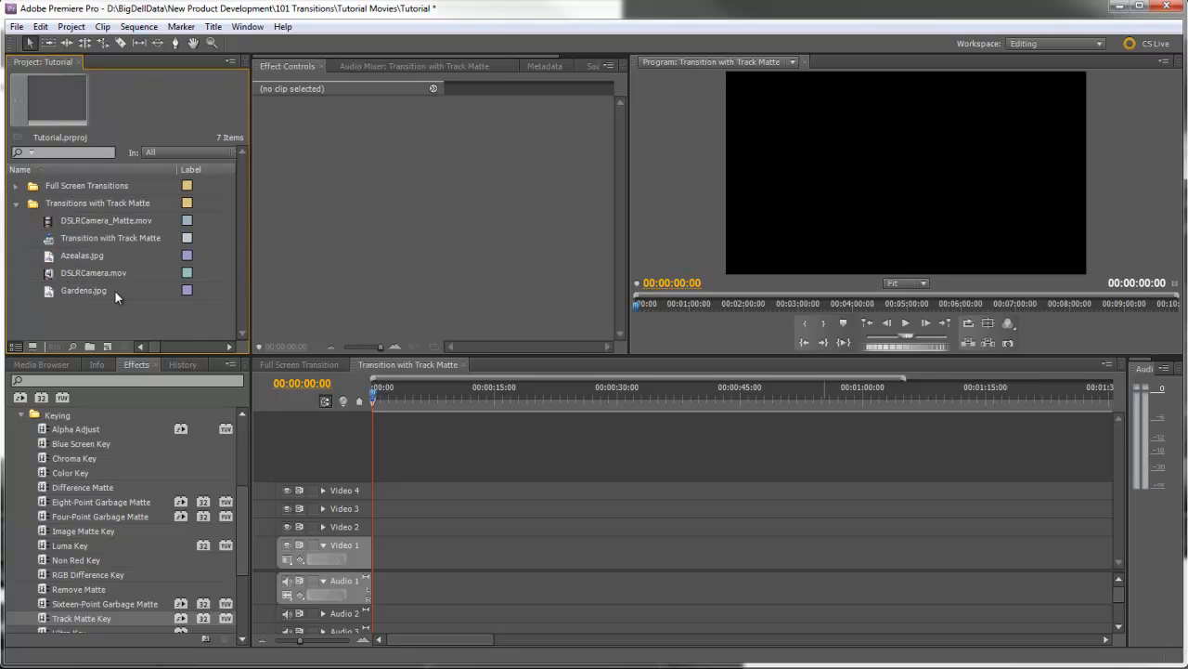
mouse_move(88, 303)
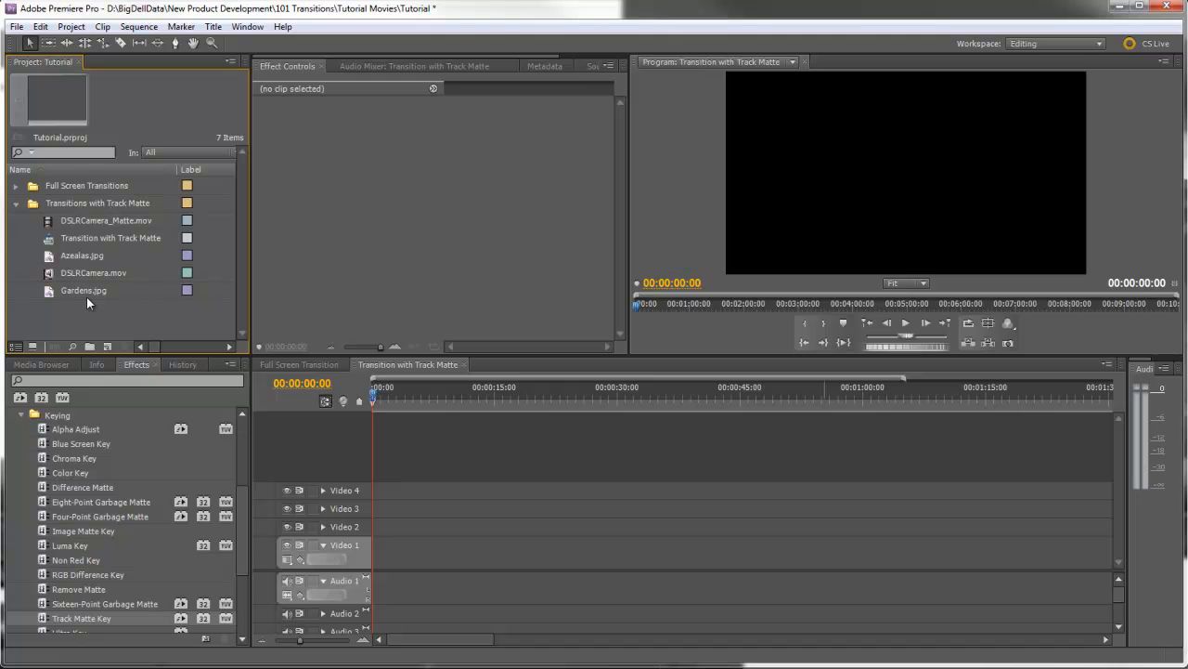
mouse_move(51, 296)
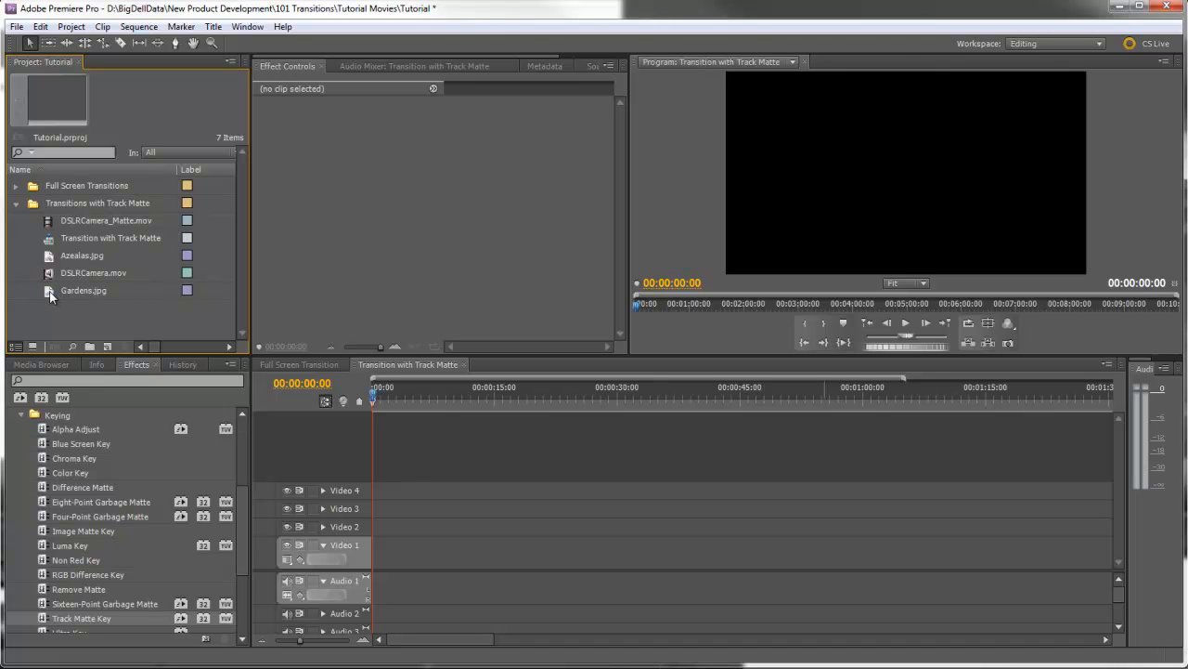
left_click_drag(84, 290, 390, 553)
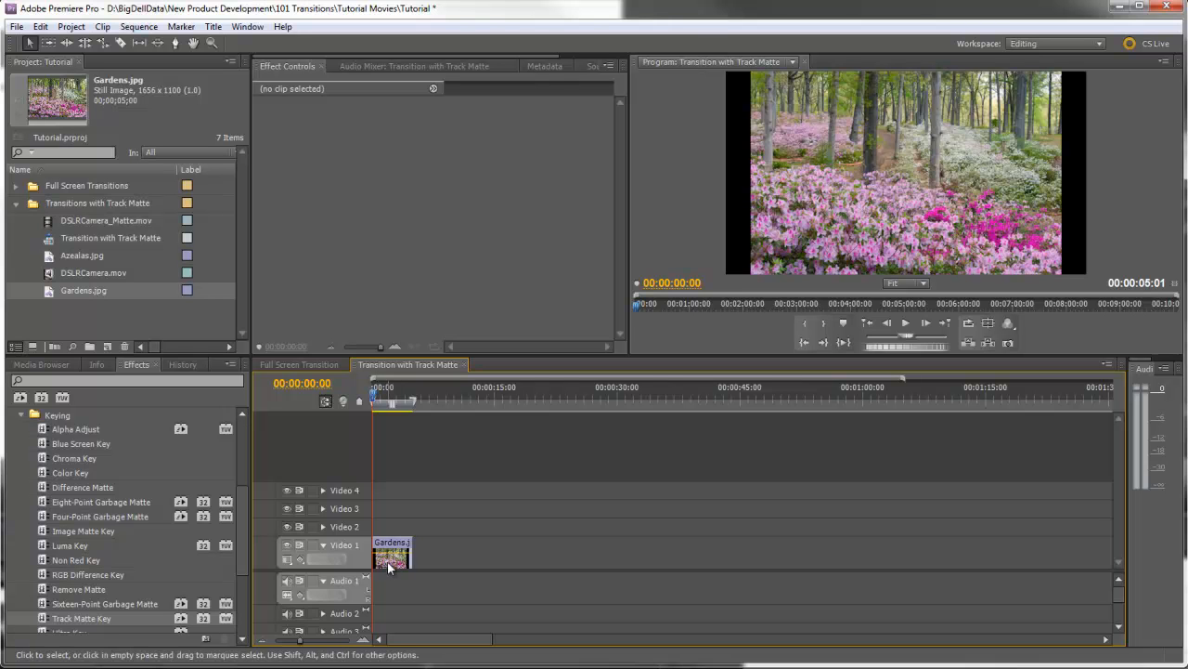
mouse_move(392, 570)
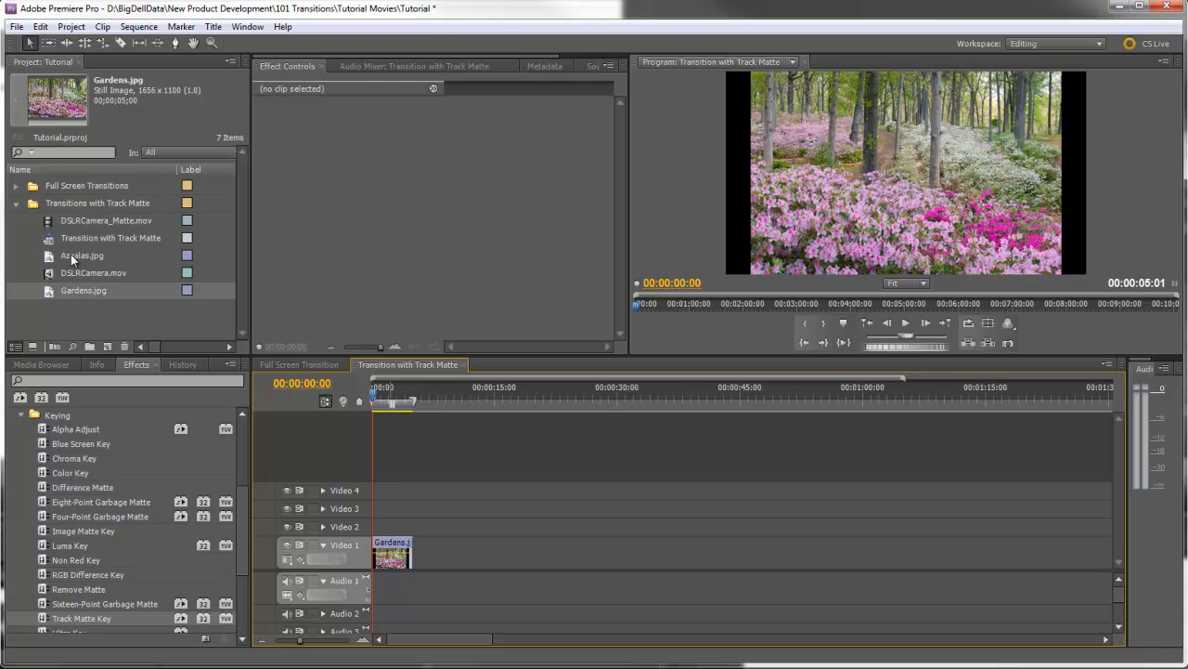
mouse_move(900, 385)
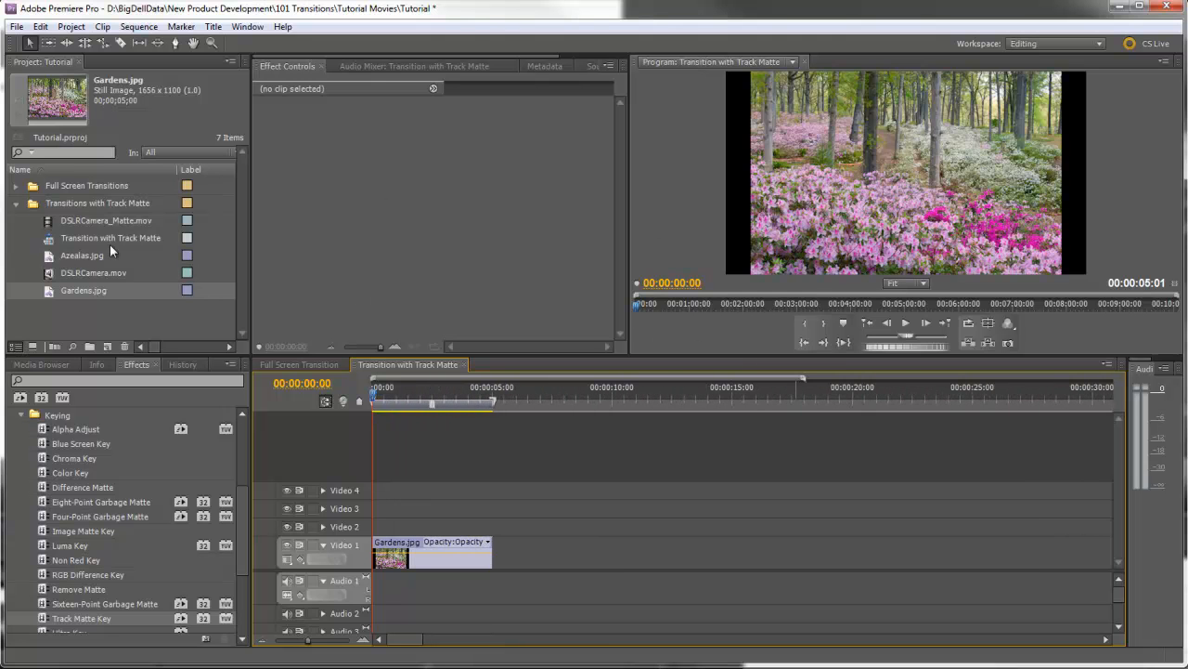
left_click(81, 255)
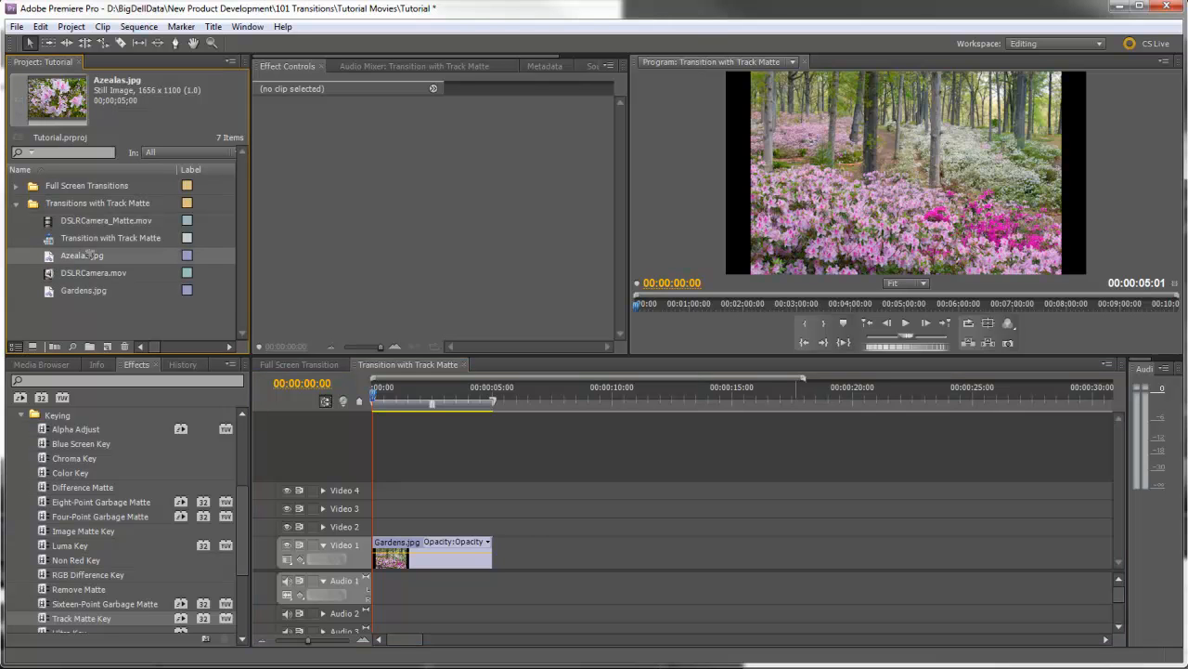
left_click_drag(82, 254, 517, 526)
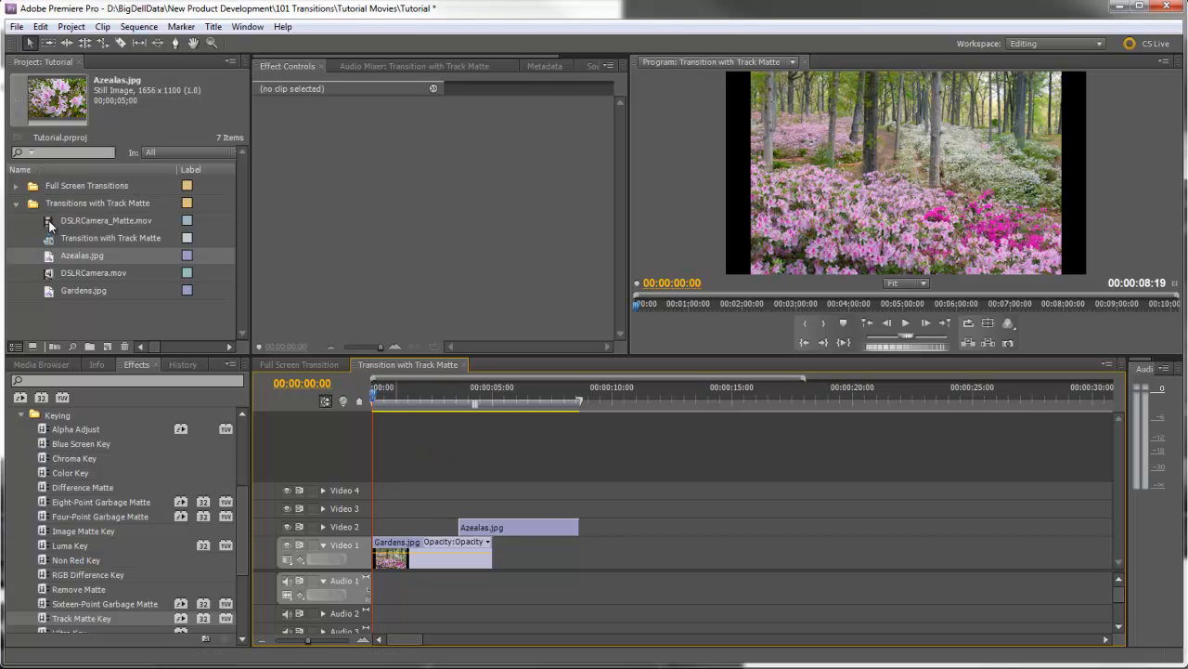
Add the DSLRCamera_Matte.mov and DSLRCamera.mov clips for Video 3 and 4, then select Azealas.jpg.
left_click(104, 220)
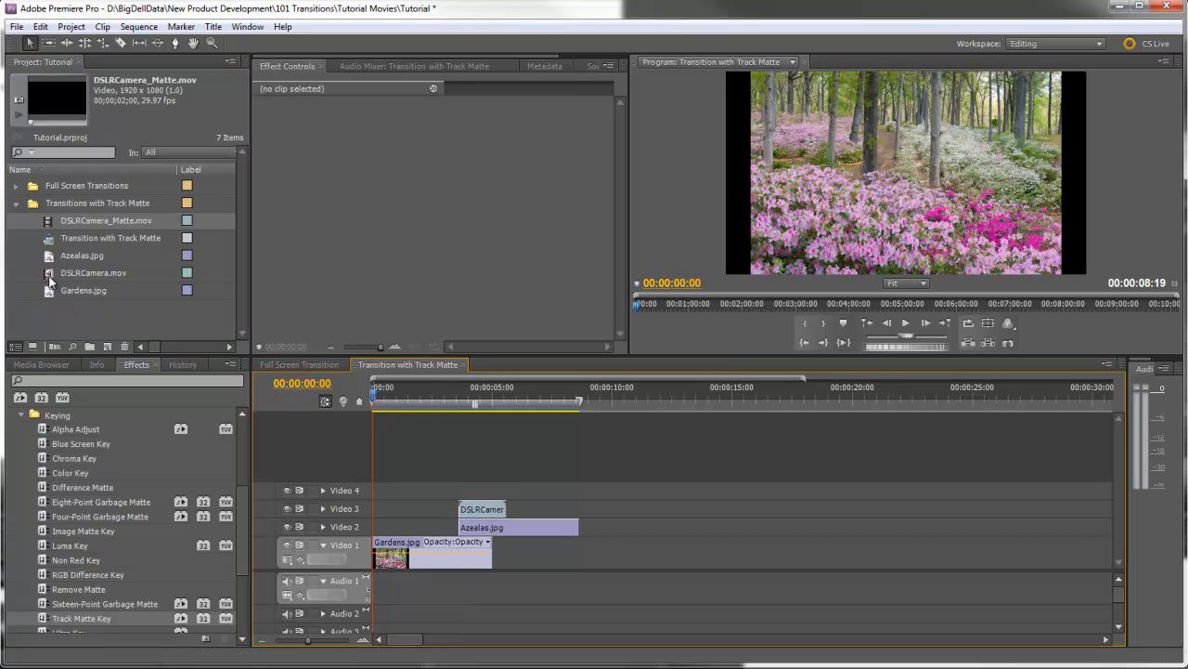
left_click(93, 272)
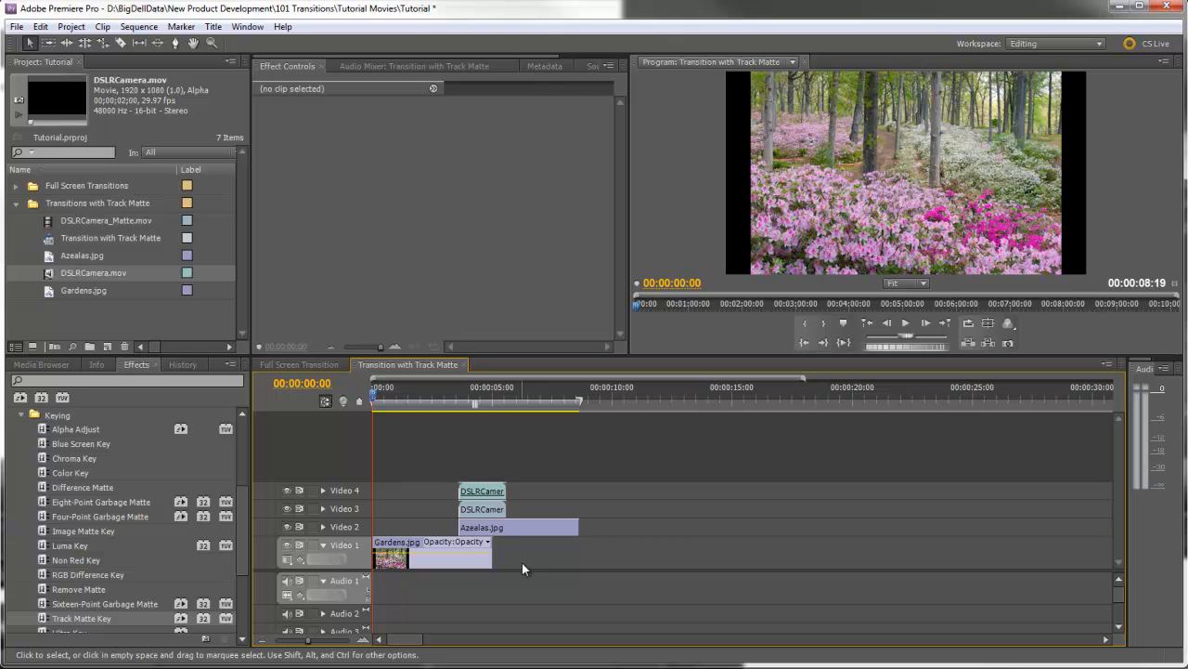
mouse_move(515, 534)
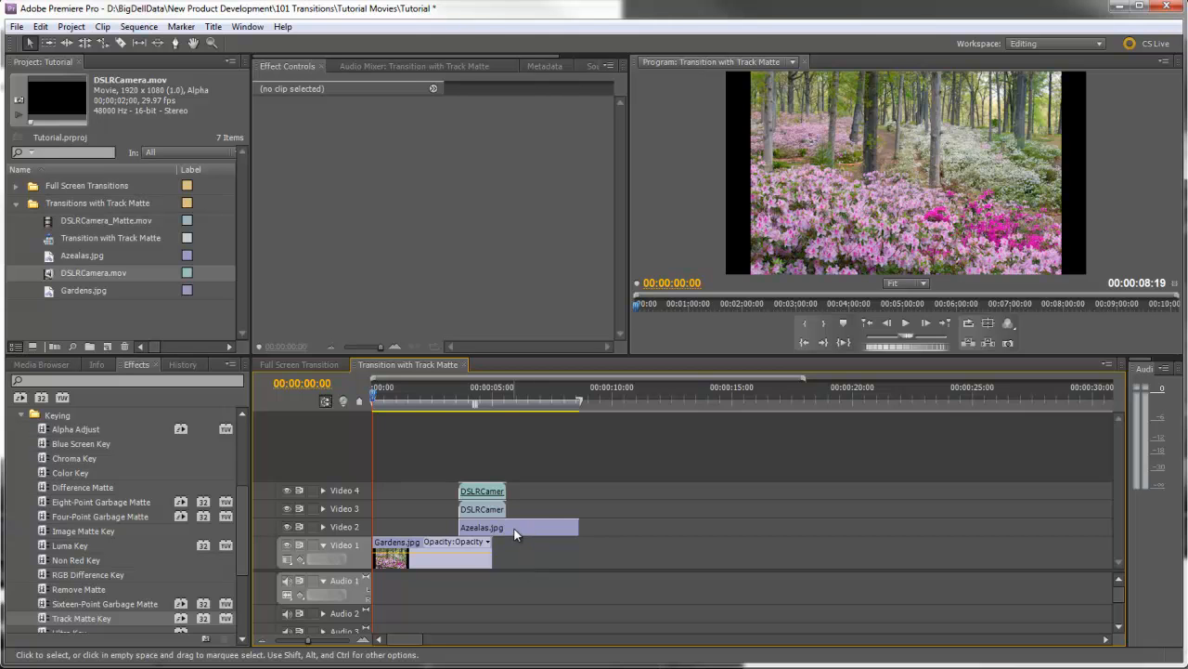
mouse_move(517, 532)
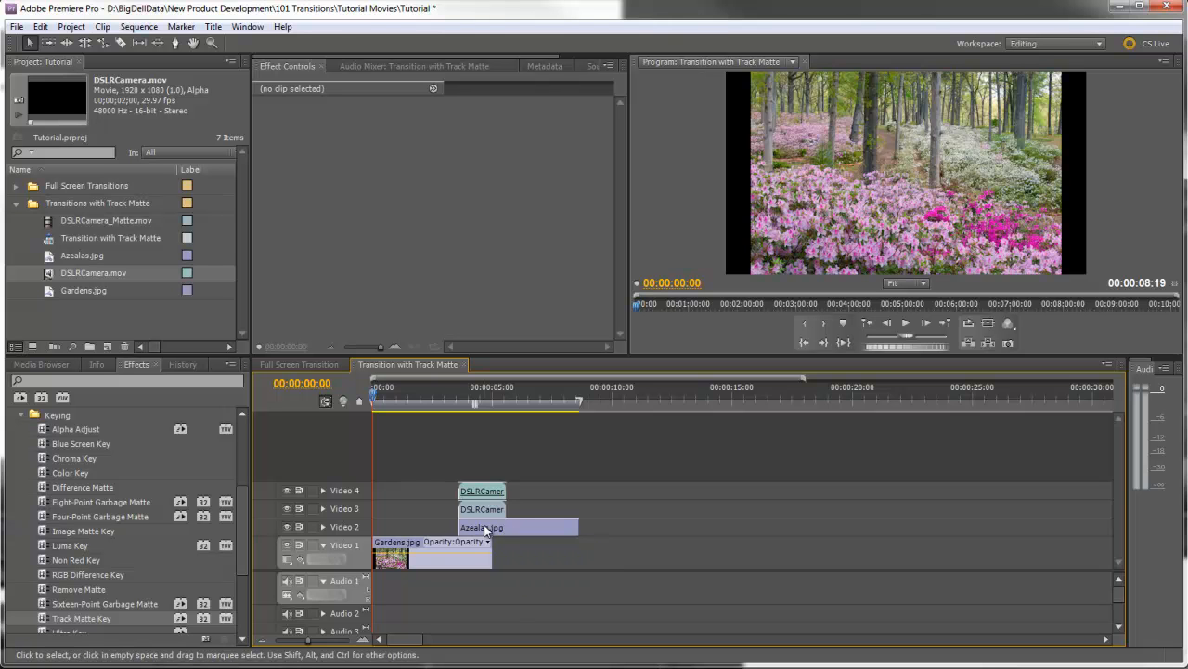
left_click(517, 527)
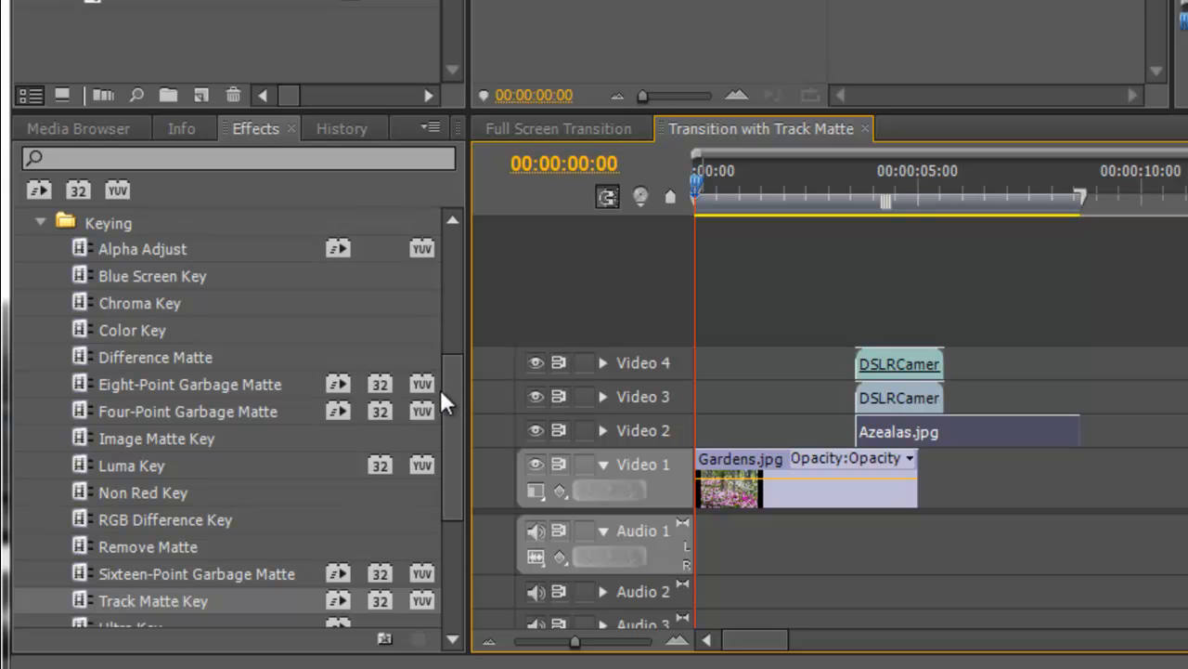
Expand Azealas.jpg's Track Matte Key in Effect Controls and set Composite to Matte Luma.
scroll("down", 3)
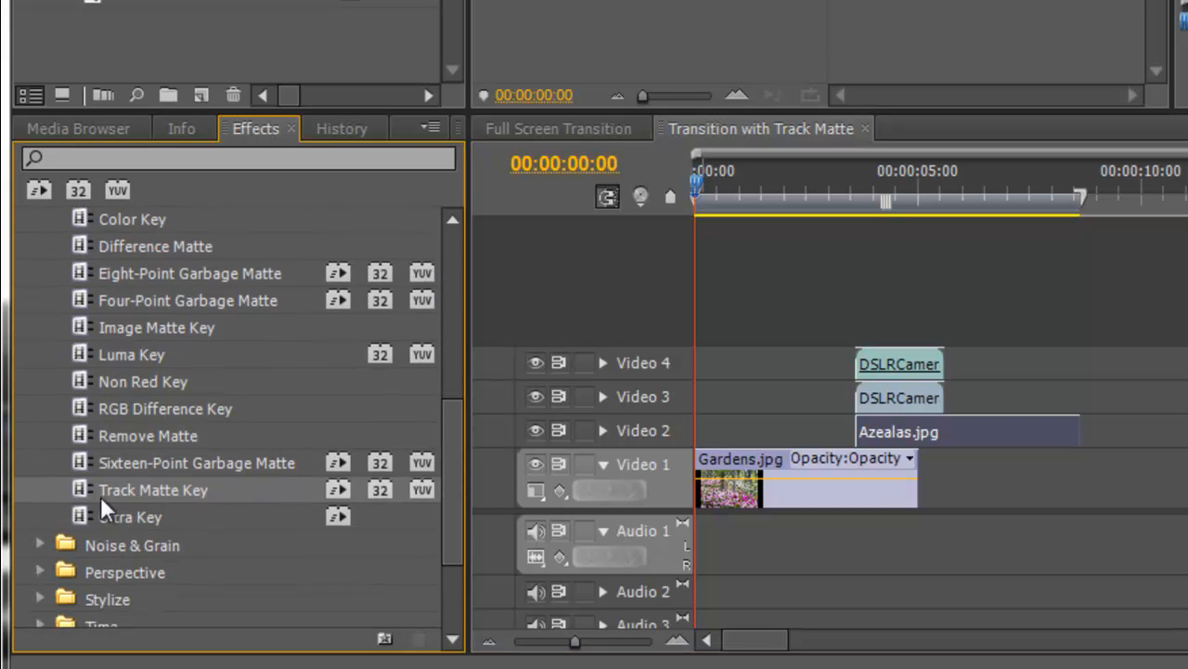
mouse_move(190, 485)
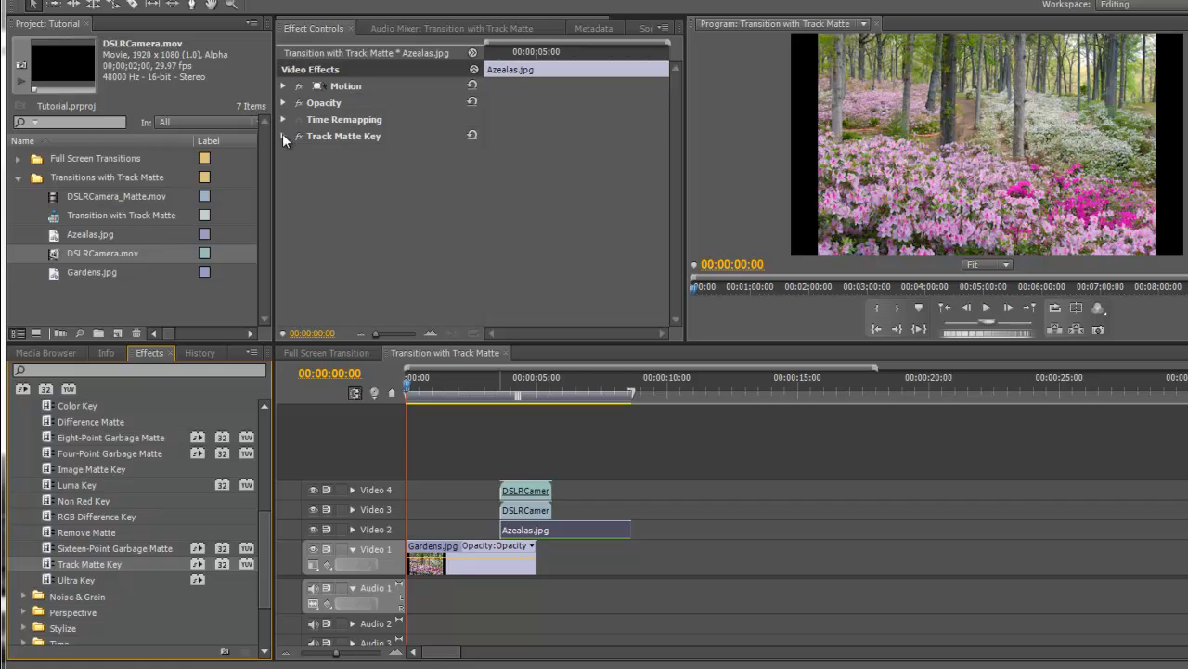
left_click(284, 135)
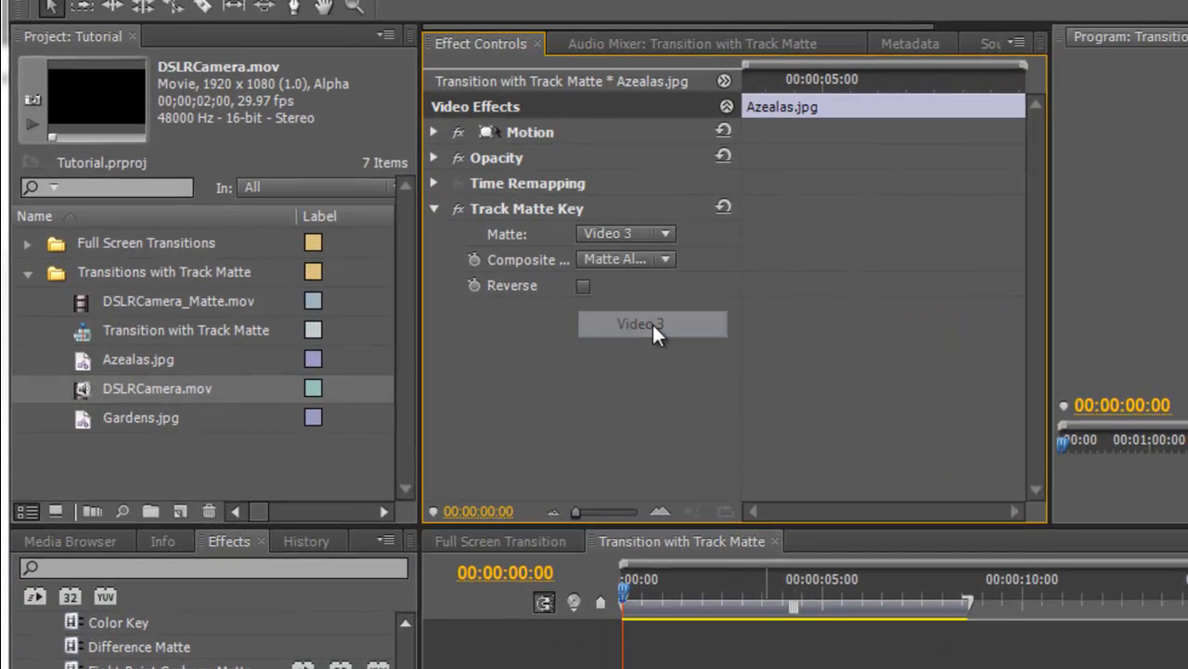
left_click(624, 258)
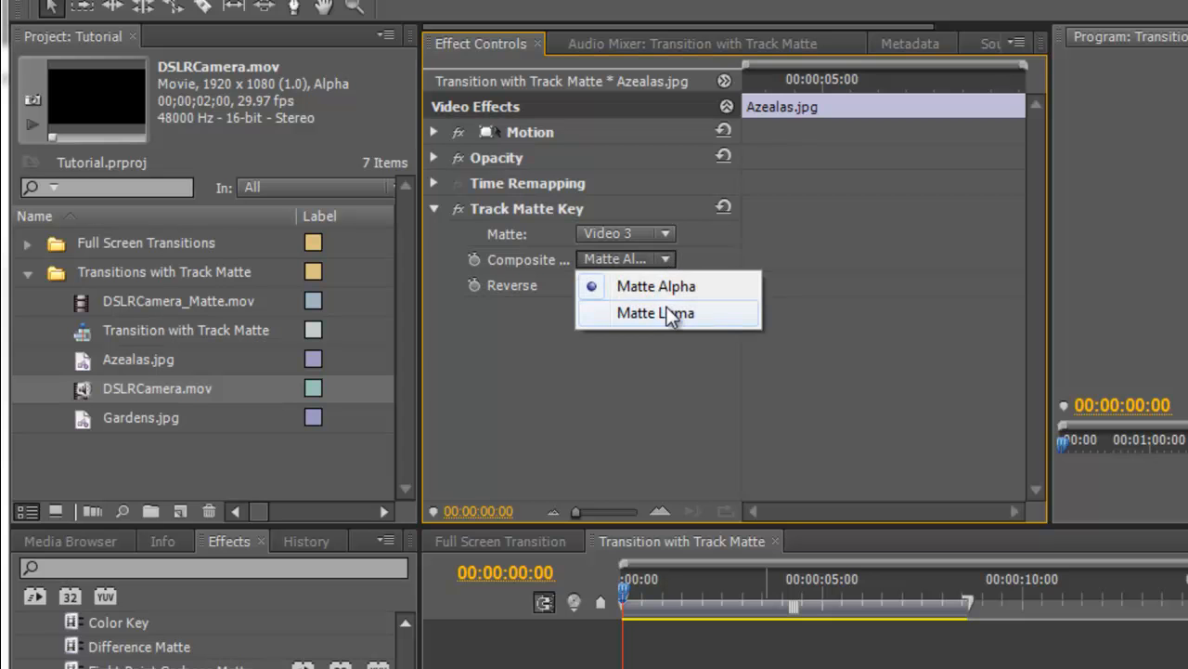
left_click(655, 312)
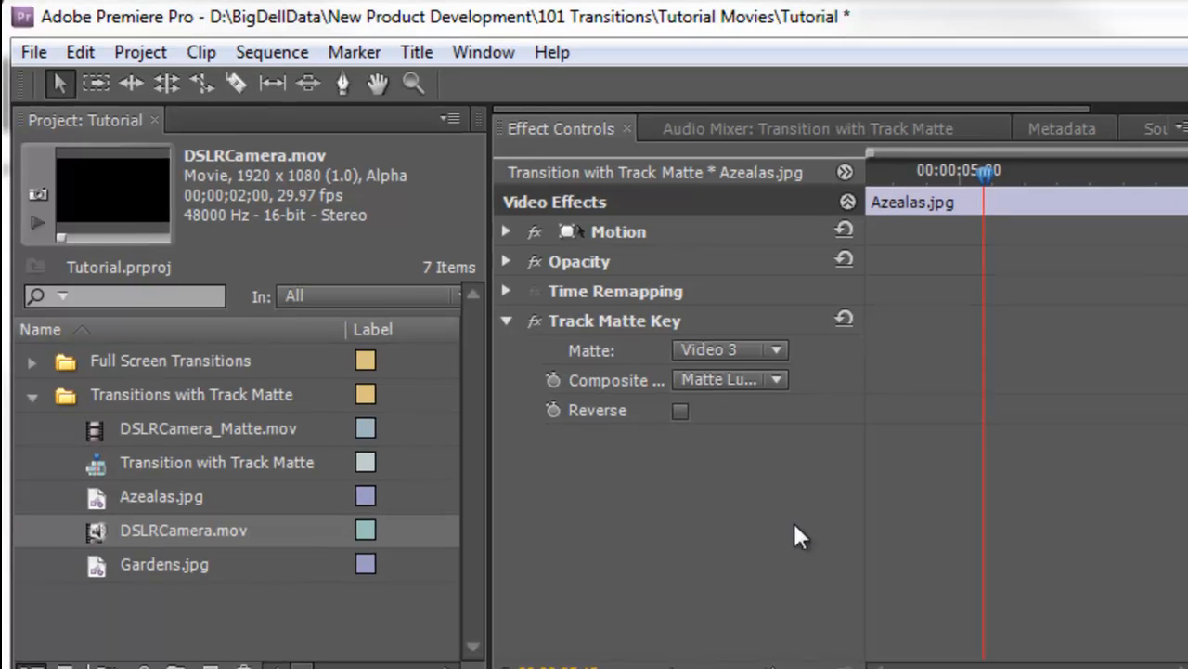
mouse_move(272, 83)
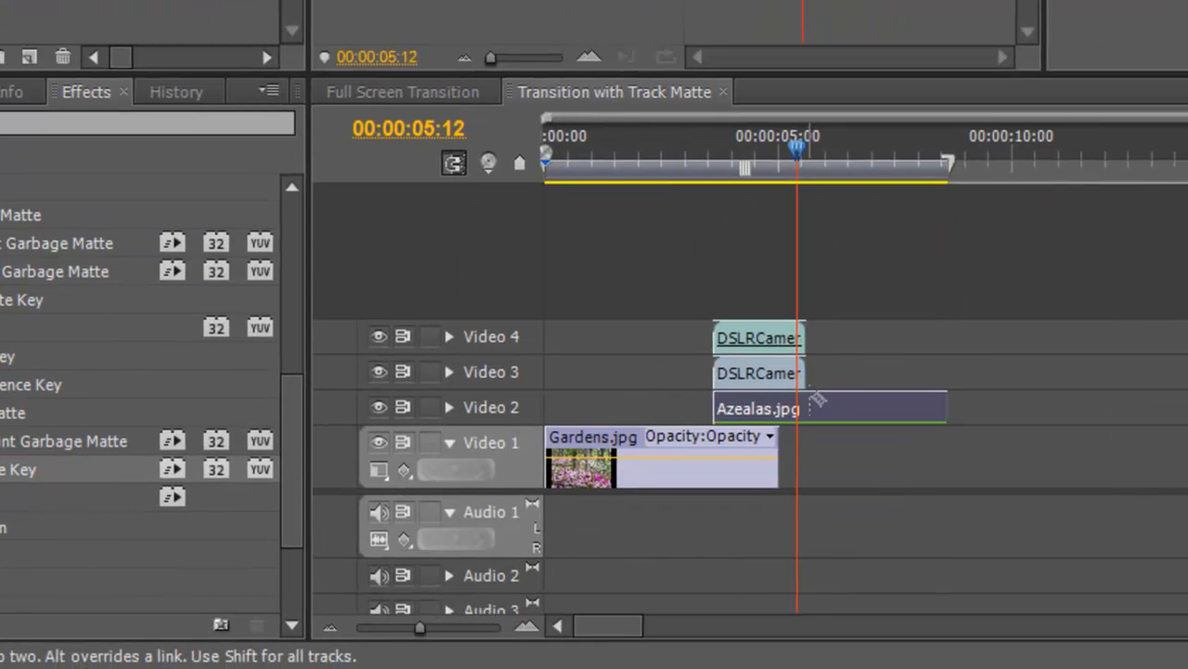
mouse_move(817, 404)
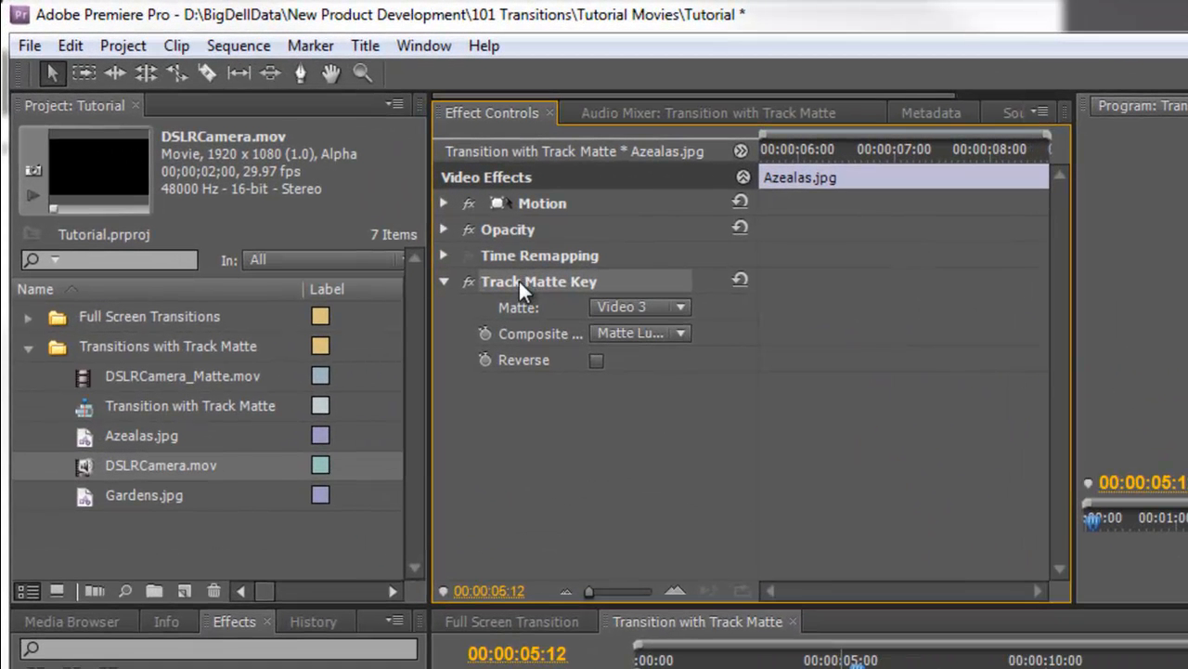
mouse_move(560, 337)
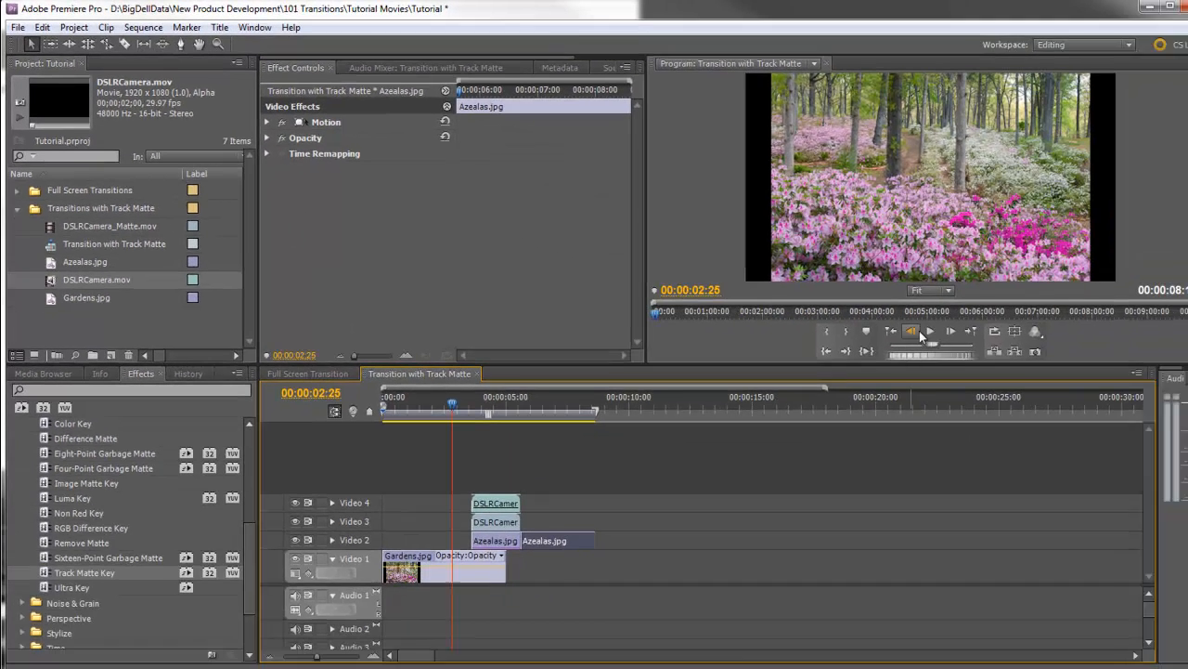
left_click(910, 323)
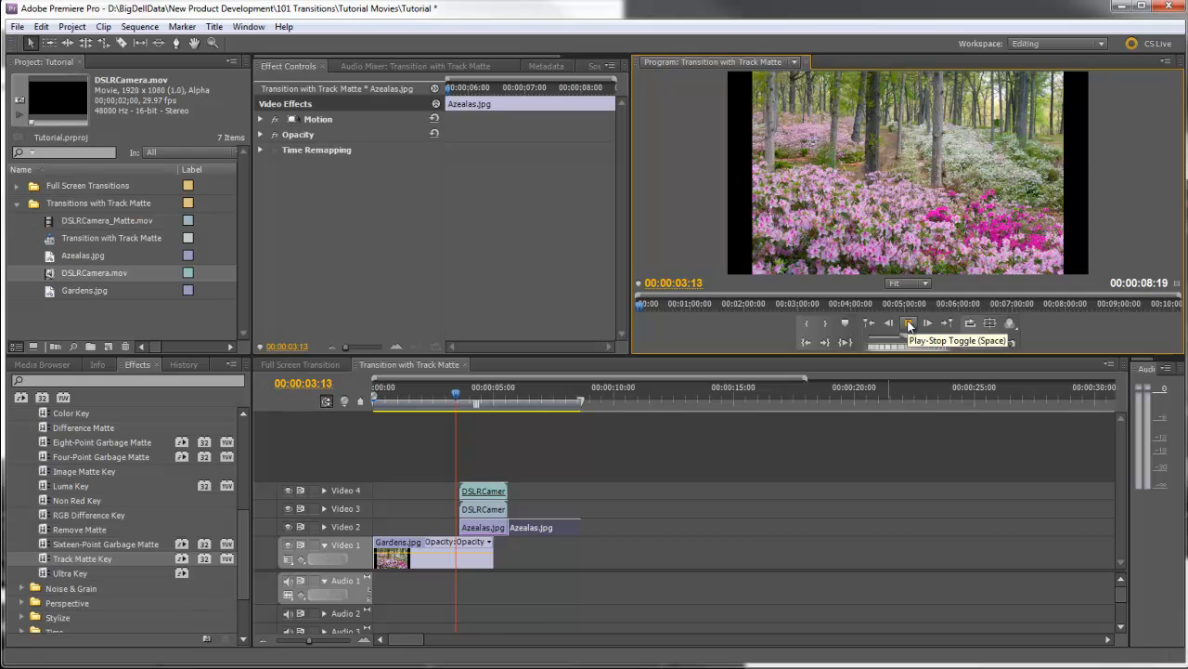
left_click(908, 323)
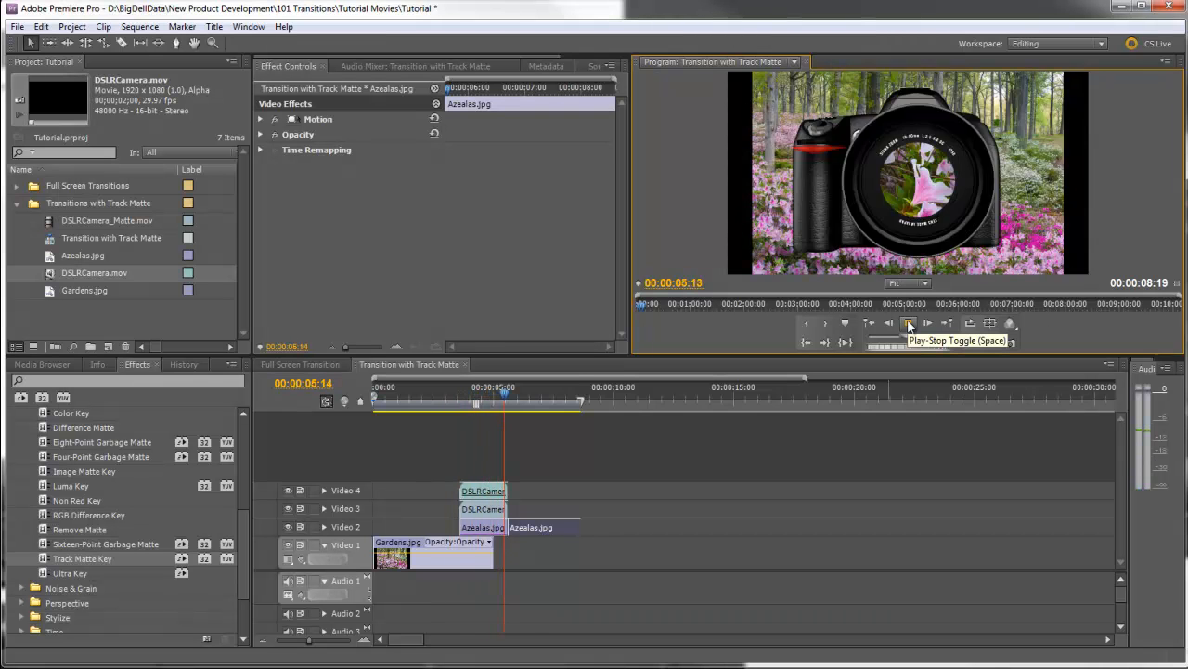
left_click(908, 323)
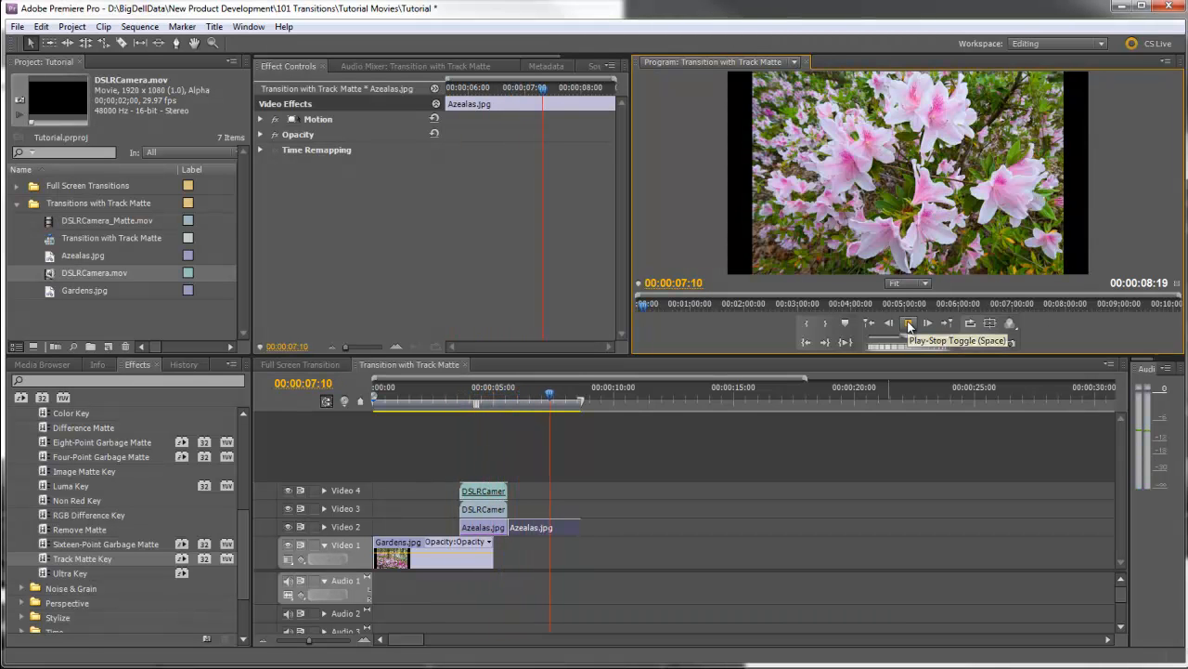